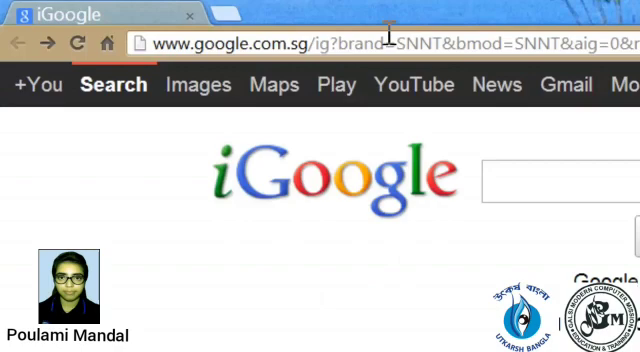
Load gmail.com to reach the Gmail sign-in page with its username, password and create-account options
{"action": "type", "text": "google.com"}
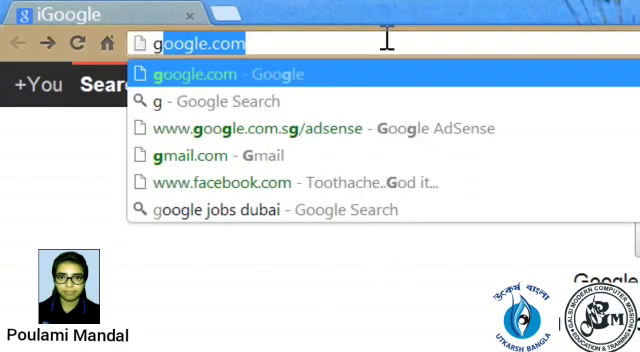
{"action": "type", "text": "gmail.com"}
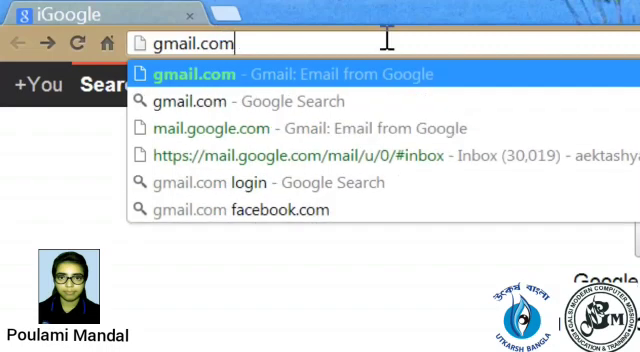
{"action": "left_click", "coordinate": [194, 74]}
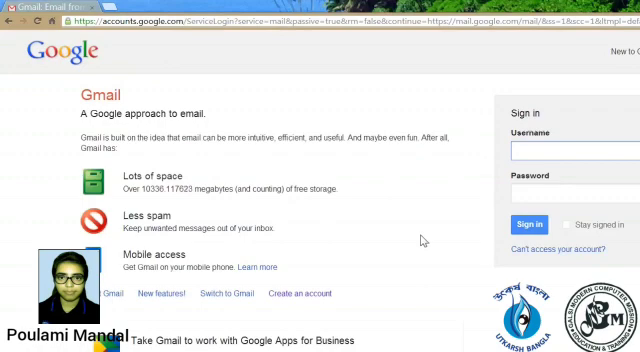
{"action": "left_click", "coordinate": [564, 158]}
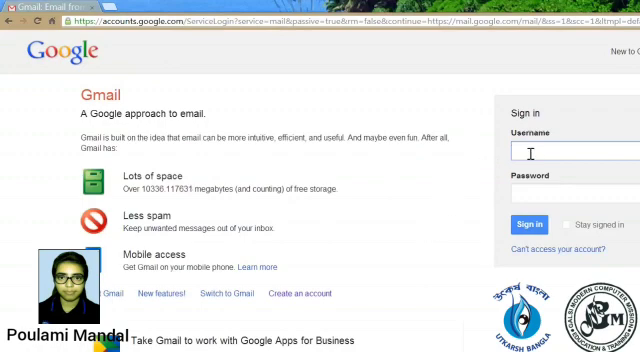
{"action": "left_click", "coordinate": [570, 190]}
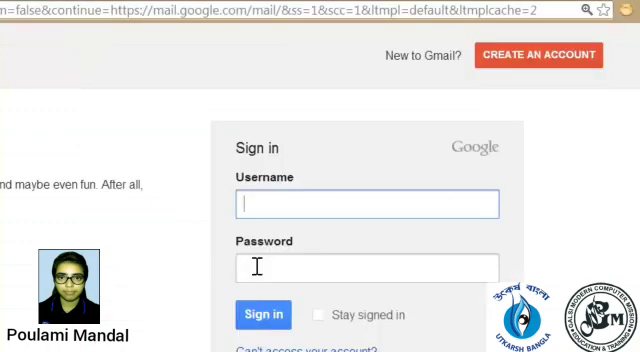
{"action": "left_click", "coordinate": [368, 268]}
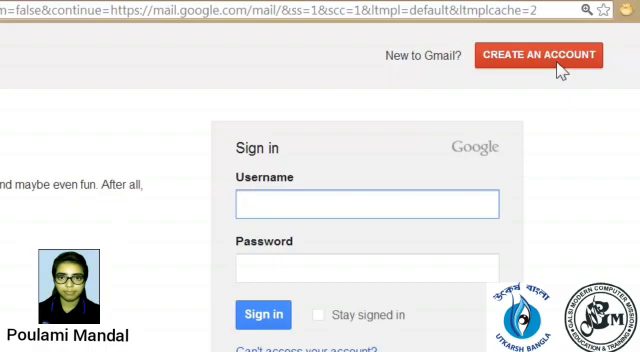
Start a new Google account and enter the first and last name on the signup form
{"action": "left_click", "coordinate": [540, 56]}
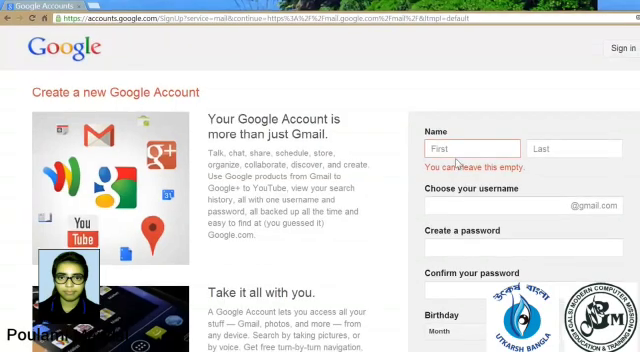
{"action": "type", "text": "Shashi"}
{"action": "left_click", "coordinate": [574, 148]}
{"action": "type", "text": "Bala"}
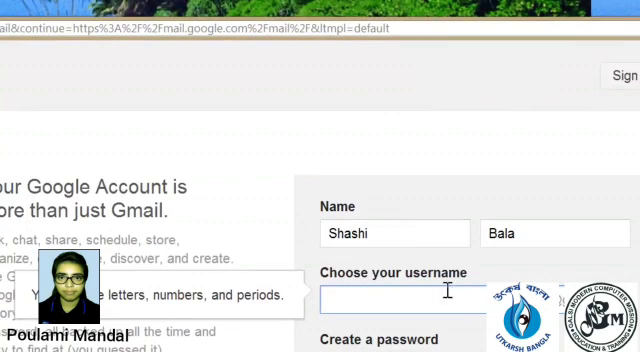
{"action": "left_click", "coordinate": [396, 300]}
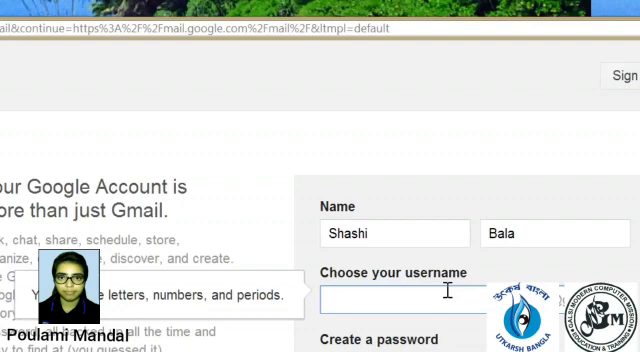
Try a username with trailing digits 123, which Google flags as already taken
{"action": "type", "text": "shashiba"}
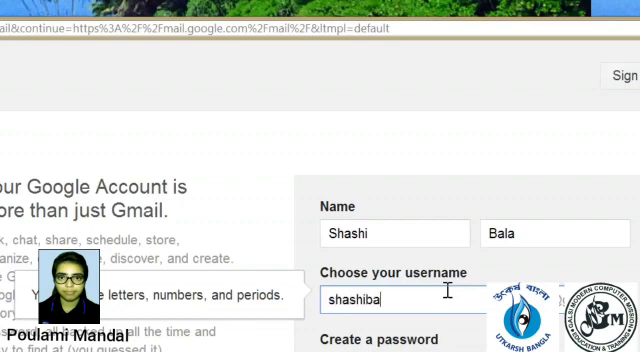
{"action": "type", "text": "la"}
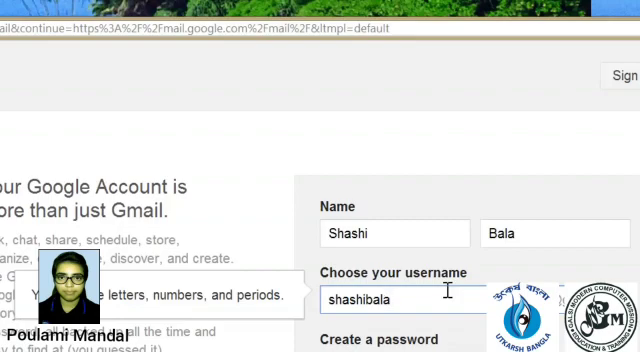
{"action": "scroll", "scroll_direction": "down", "scroll_amount": 3}
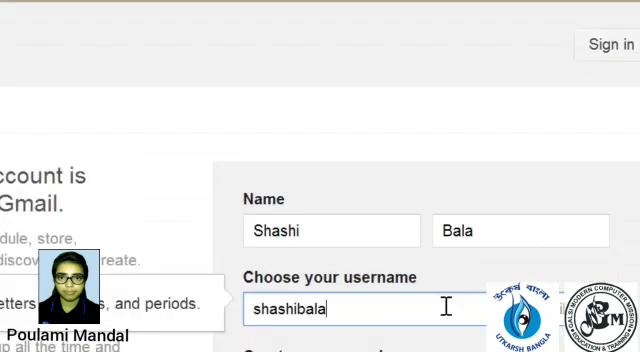
{"action": "type", "text": "1"}
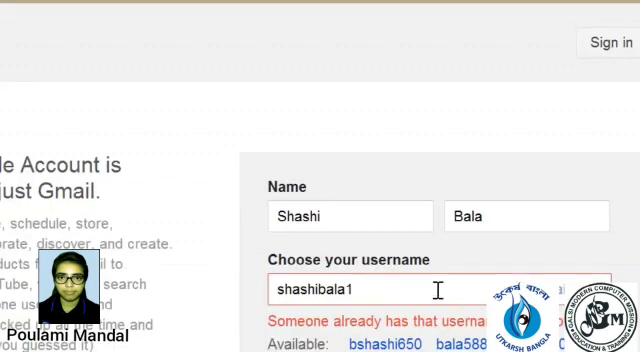
{"action": "type", "text": "2"}
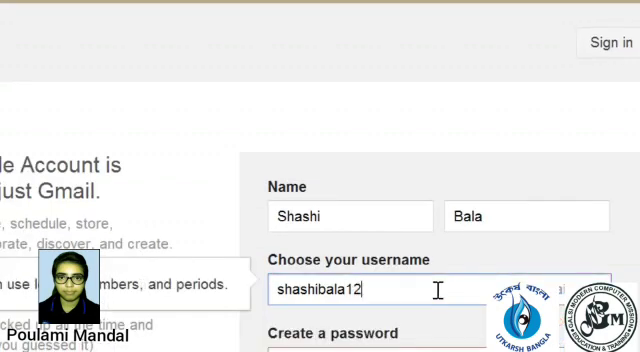
{"action": "type", "text": "3"}
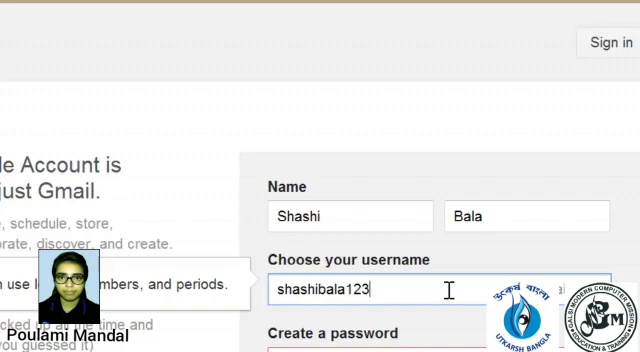
Replace the trailing digits so the username ends in 8850 and is accepted
{"action": "key", "text": "BackSpace"}
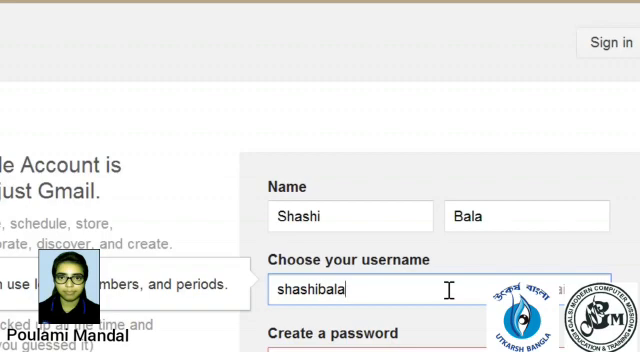
{"action": "type", "text": "885"}
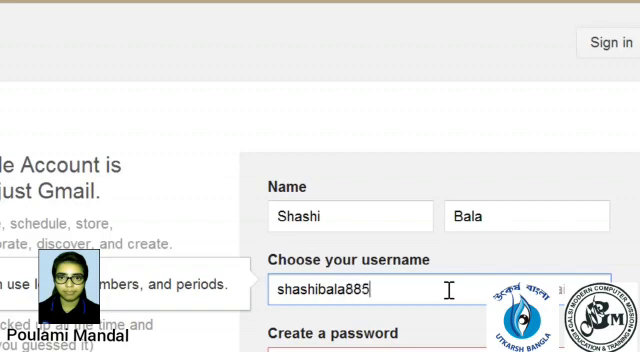
{"action": "type", "text": "0"}
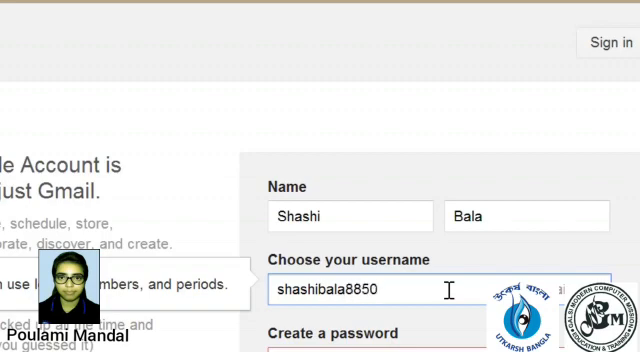
{"action": "mouse_move", "coordinate": [448, 332]}
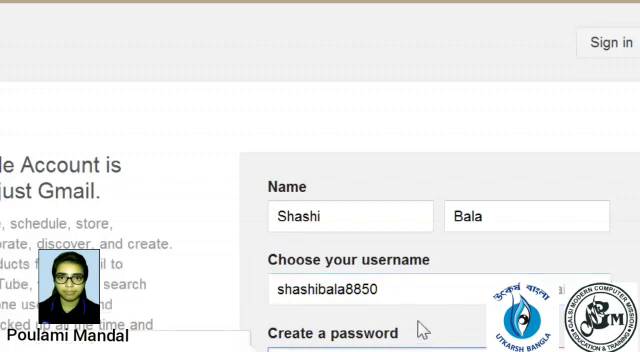
{"action": "mouse_move", "coordinate": [430, 324]}
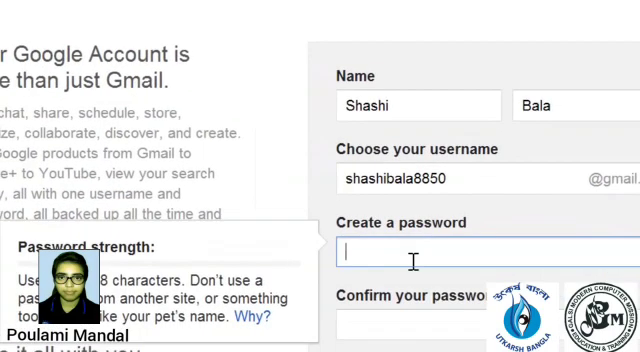
{"action": "mouse_move", "coordinate": [344, 292]}
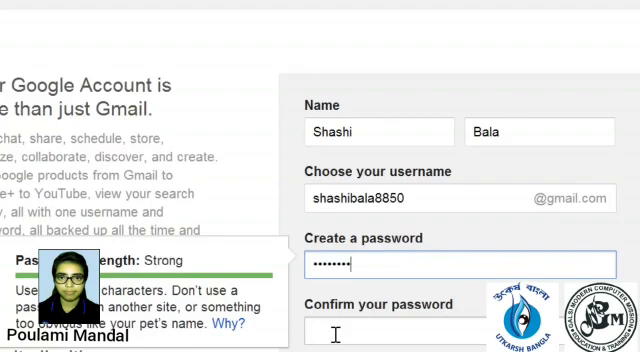
Confirm the password, set the birthday to August 8, 1950 and the gender to Female
{"action": "left_click", "coordinate": [380, 330]}
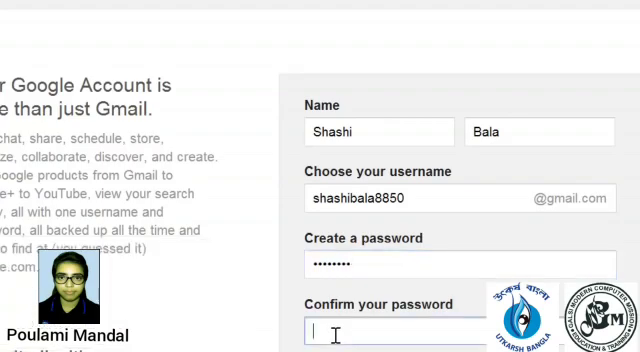
{"action": "scroll", "scroll_direction": "up", "scroll_amount": 3}
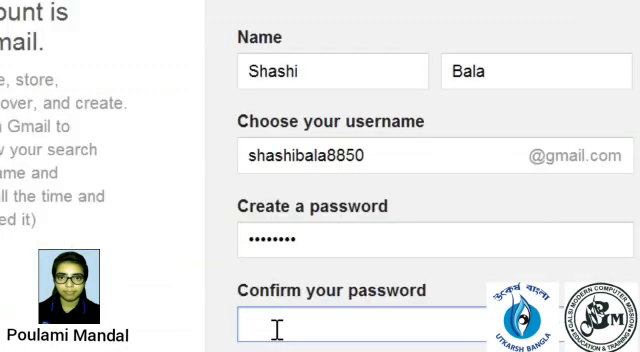
{"action": "type", "text": "•••"}
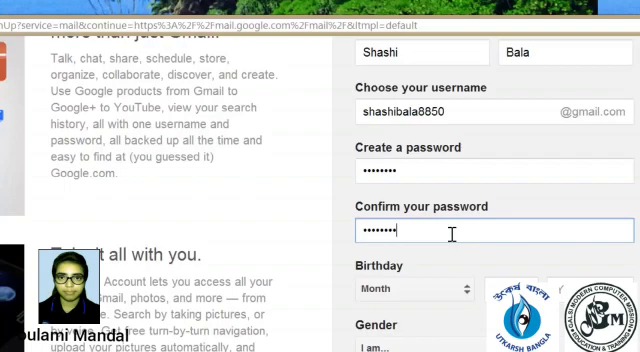
{"action": "left_click", "coordinate": [404, 288]}
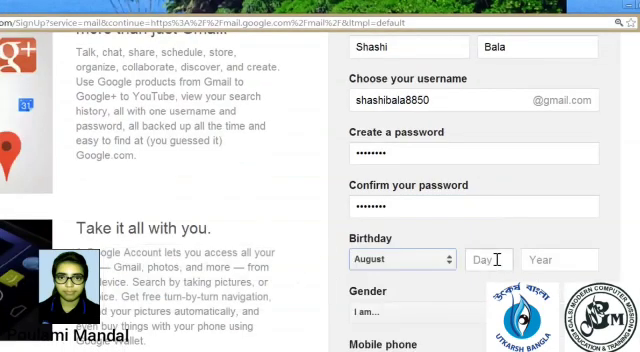
{"action": "type", "text": "8"}
{"action": "left_click", "coordinate": [560, 260]}
{"action": "type", "text": "1950"}
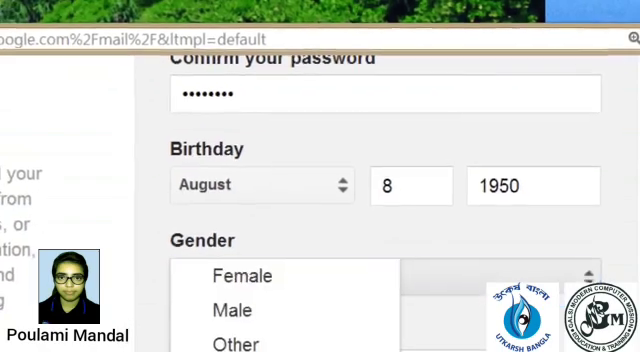
{"action": "left_click", "coordinate": [240, 276]}
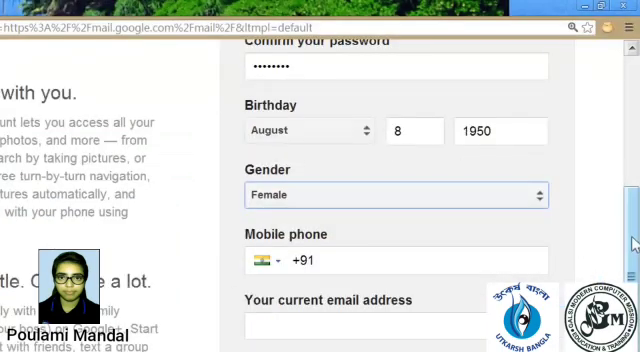
Answer the captcha with the two distorted words "and edialEm"
{"action": "scroll", "scroll_direction": "down", "scroll_amount": 3}
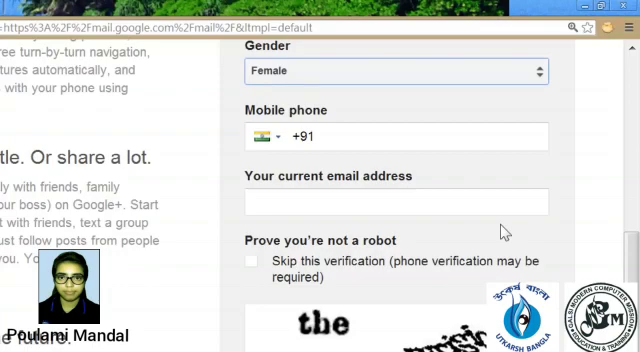
{"action": "scroll", "scroll_direction": "down", "scroll_amount": 3}
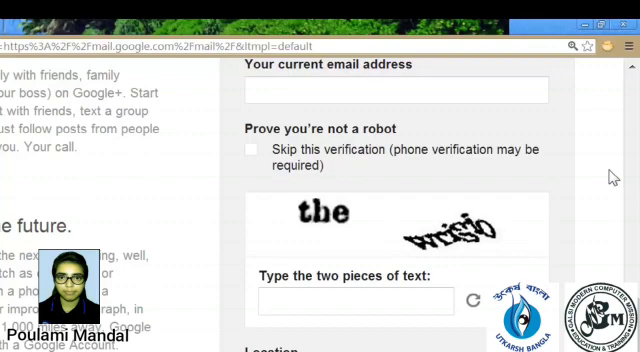
{"action": "mouse_move", "coordinate": [336, 230]}
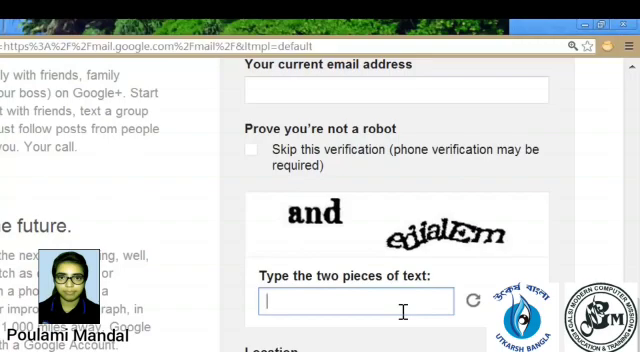
{"action": "type", "text": "and"}
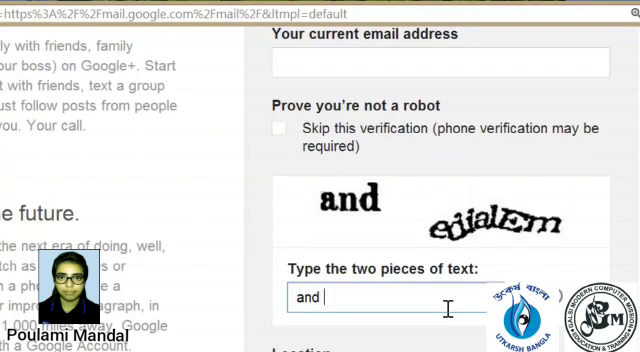
{"action": "type", "text": "edialE"}
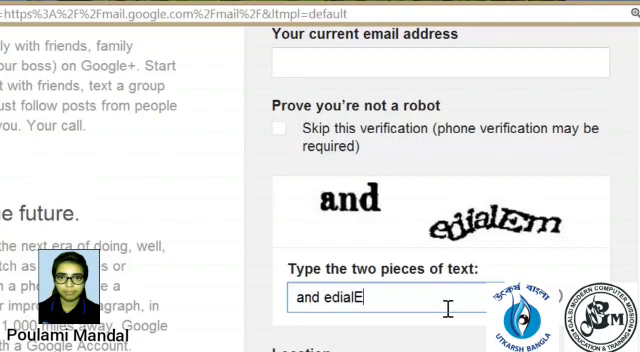
{"action": "type", "text": "m"}
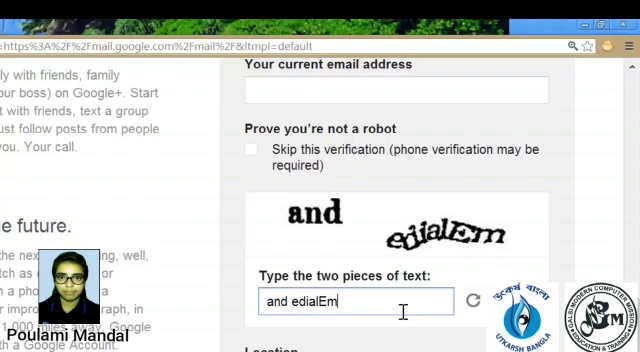
Agree to the Terms of Service and personalization consent with location India
{"action": "scroll", "scroll_direction": "down", "scroll_amount": 3}
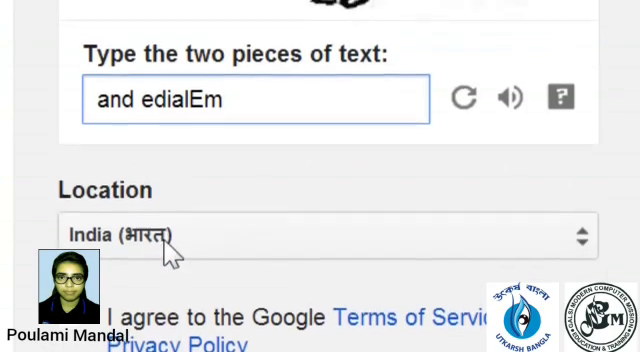
{"action": "scroll", "scroll_direction": "down", "scroll_amount": 3}
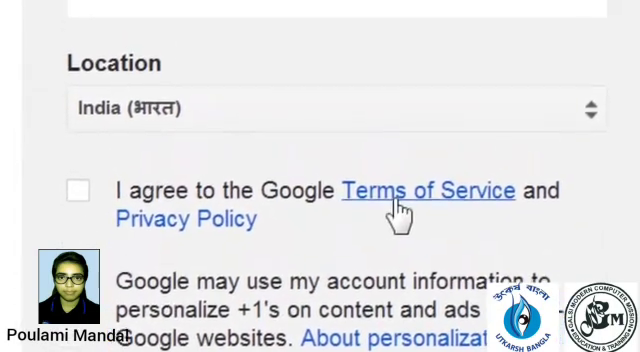
{"action": "left_click", "coordinate": [82, 192]}
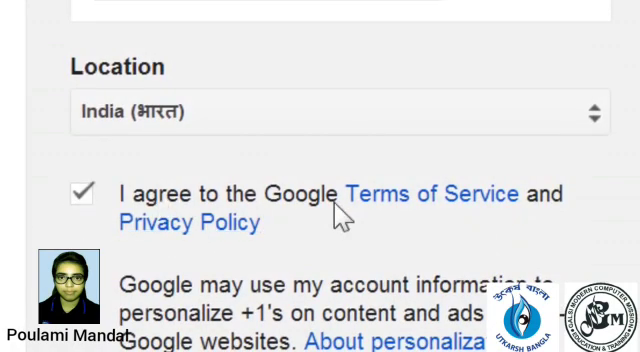
{"action": "mouse_move", "coordinate": [284, 260]}
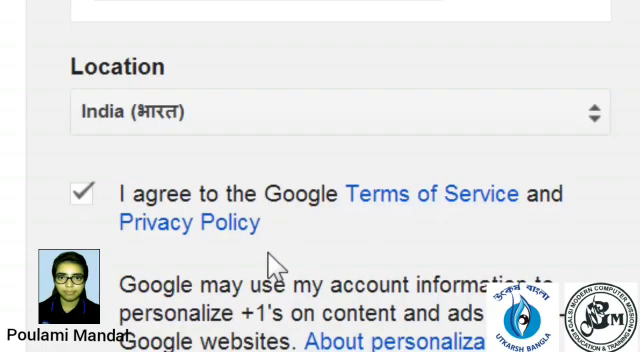
{"action": "scroll", "scroll_direction": "down", "scroll_amount": 3}
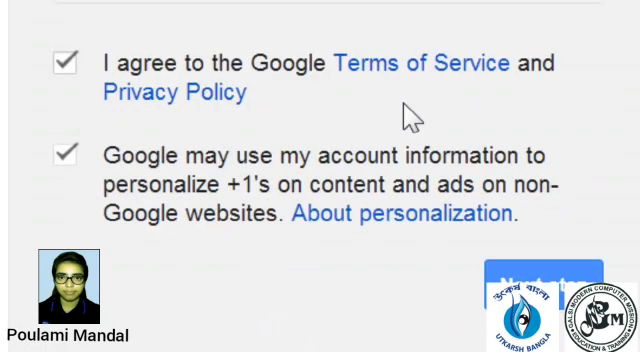
{"action": "mouse_move", "coordinate": [416, 68]}
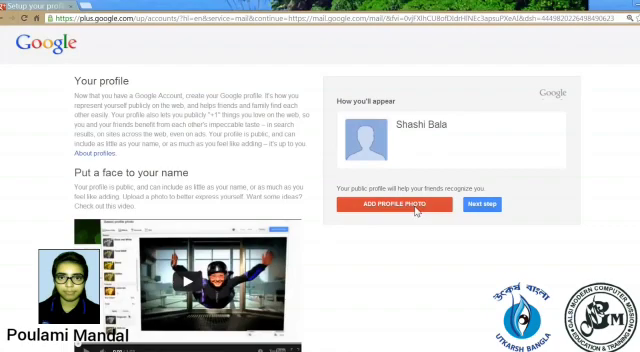
{"action": "mouse_move", "coordinate": [430, 234]}
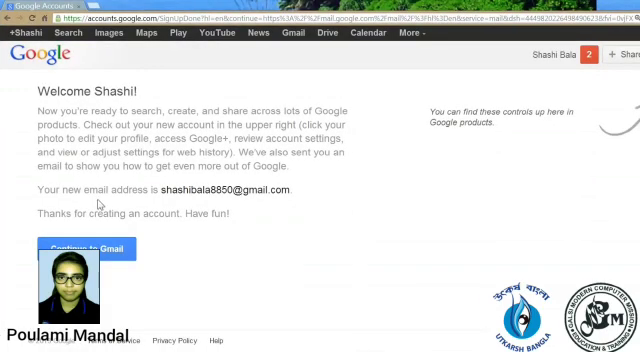
{"action": "mouse_move", "coordinate": [216, 204]}
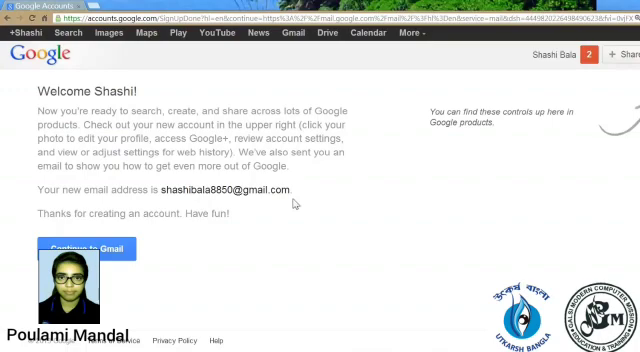
{"action": "mouse_move", "coordinate": [90, 252]}
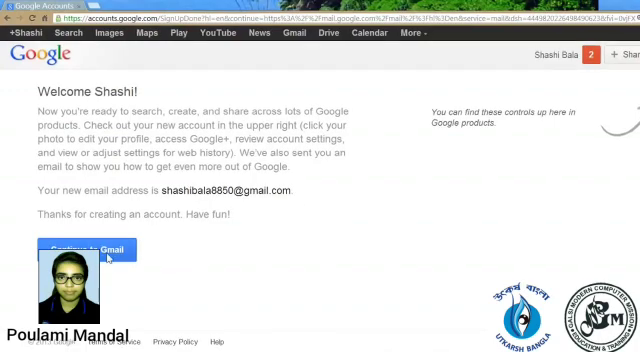
Continue into the new account's Gmail inbox, showing the welcome dialog
{"action": "left_click", "coordinate": [90, 250]}
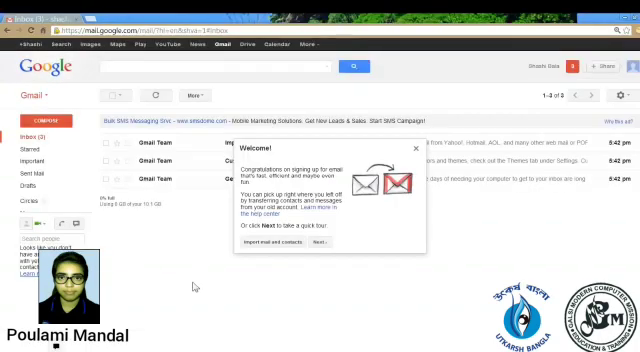
{"action": "mouse_move", "coordinate": [36, 140]}
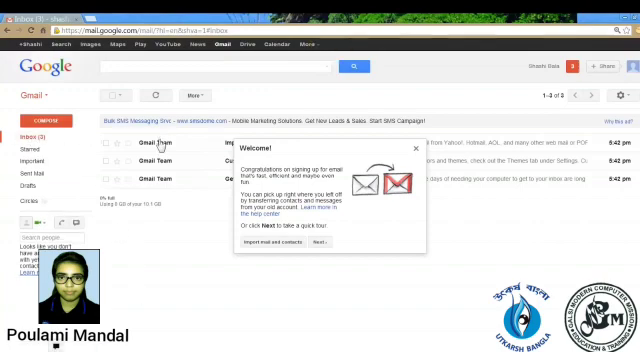
{"action": "mouse_move", "coordinate": [160, 178]}
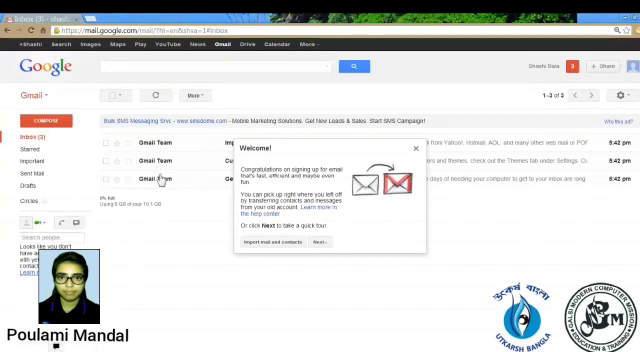